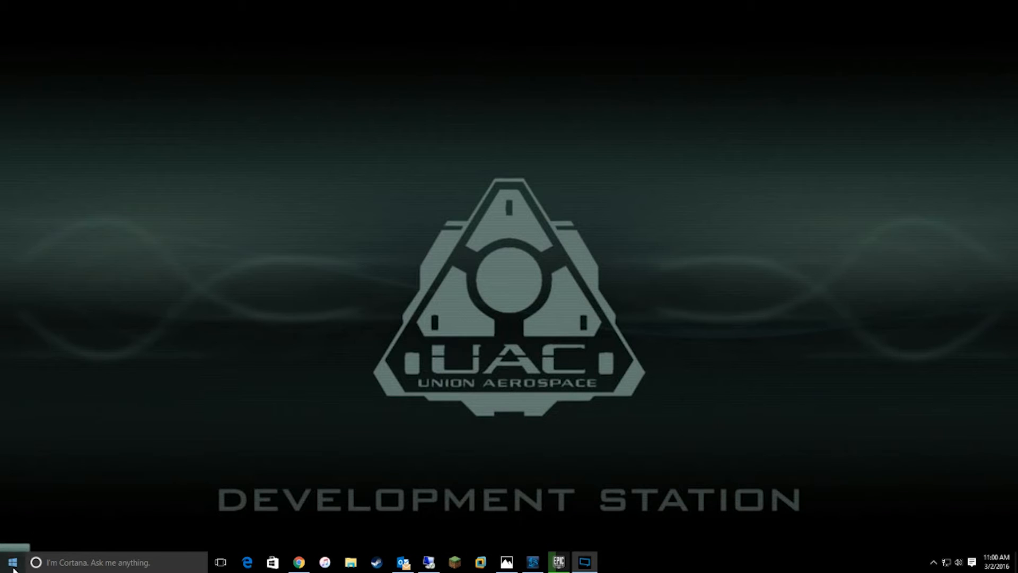
Open the Start menu from the taskbar
click(11, 562)
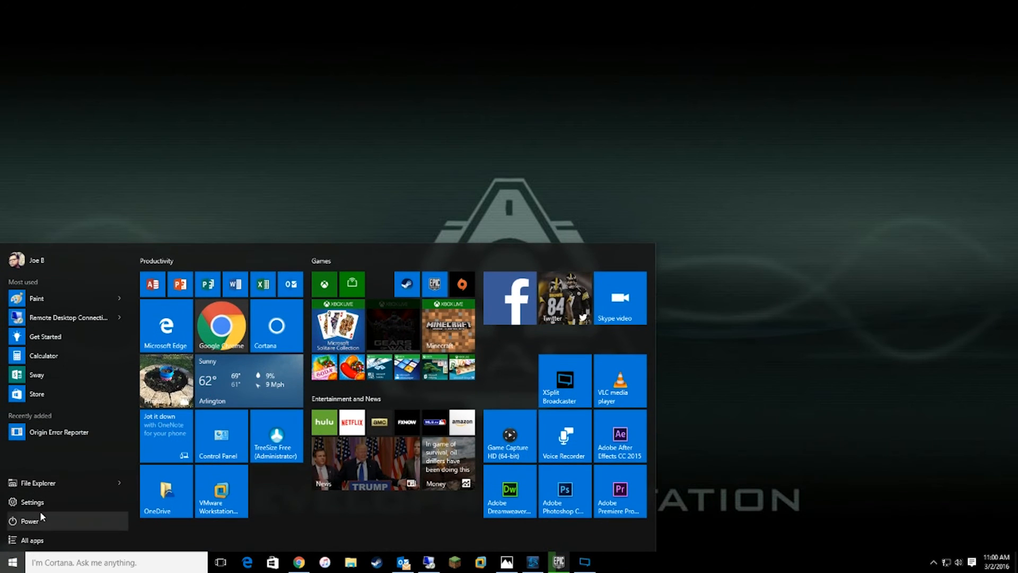
Go to Settings > System > Storage and view the Save locations section
click(32, 501)
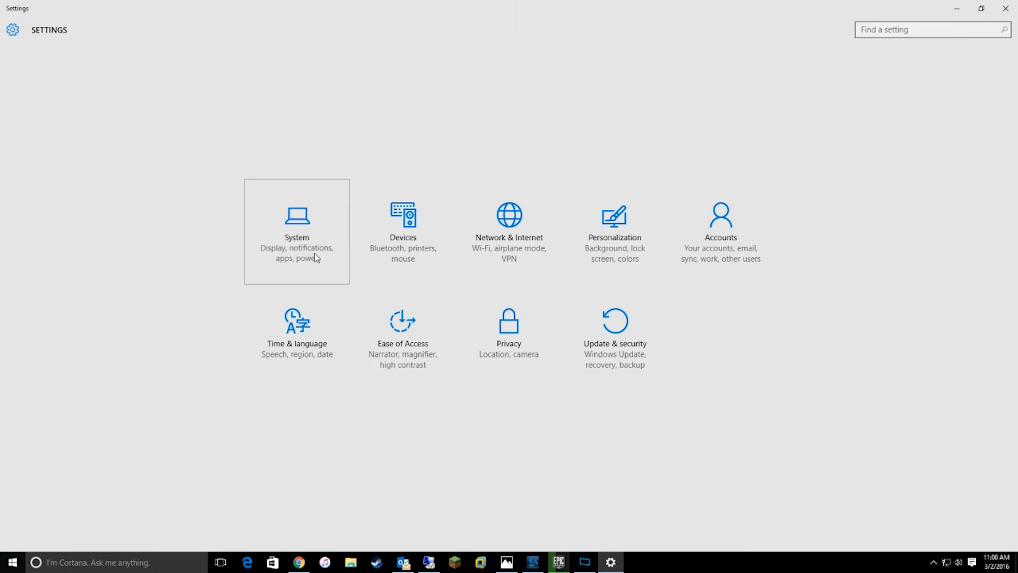
click(296, 232)
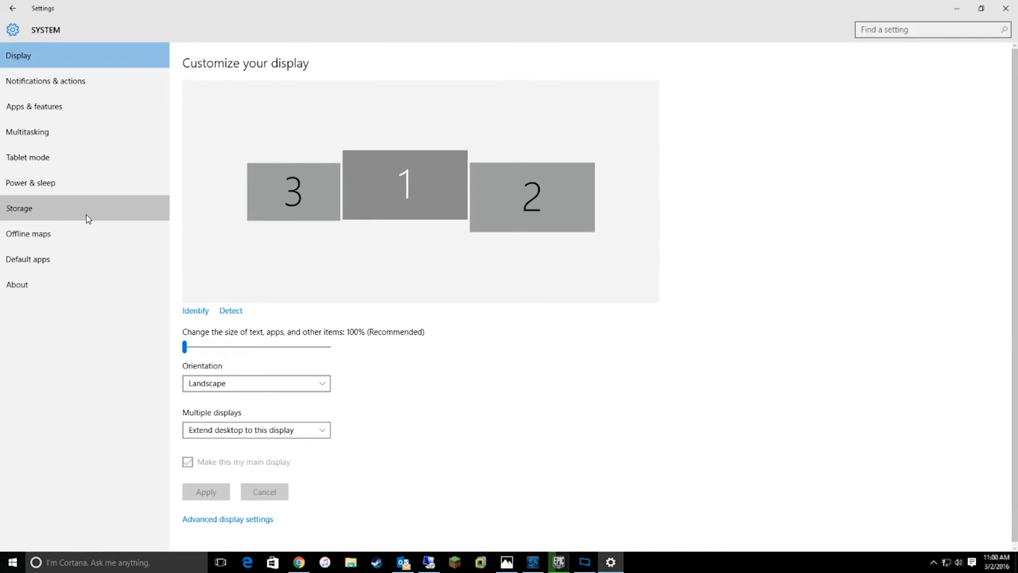
click(20, 208)
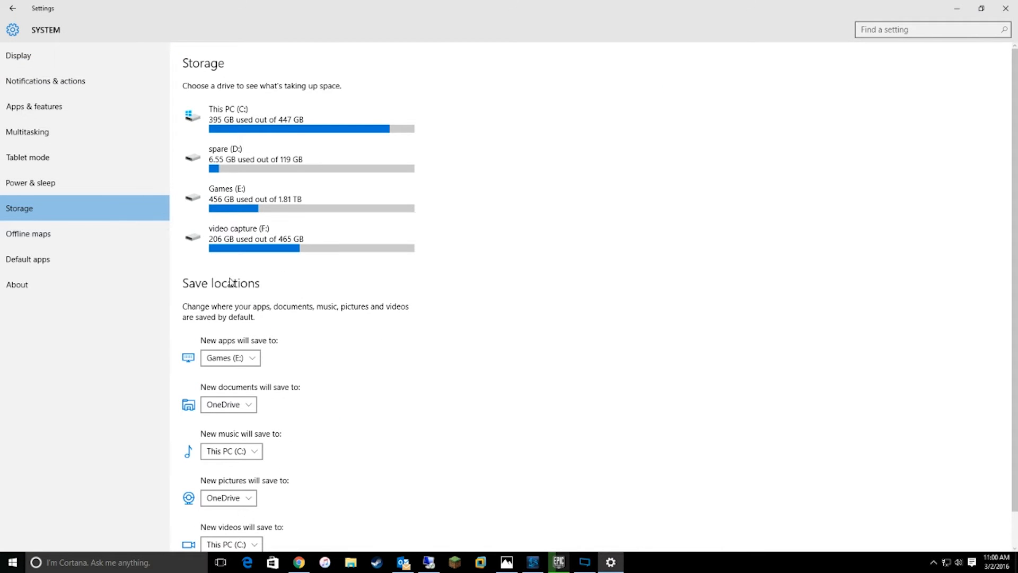
scroll(down, 3)
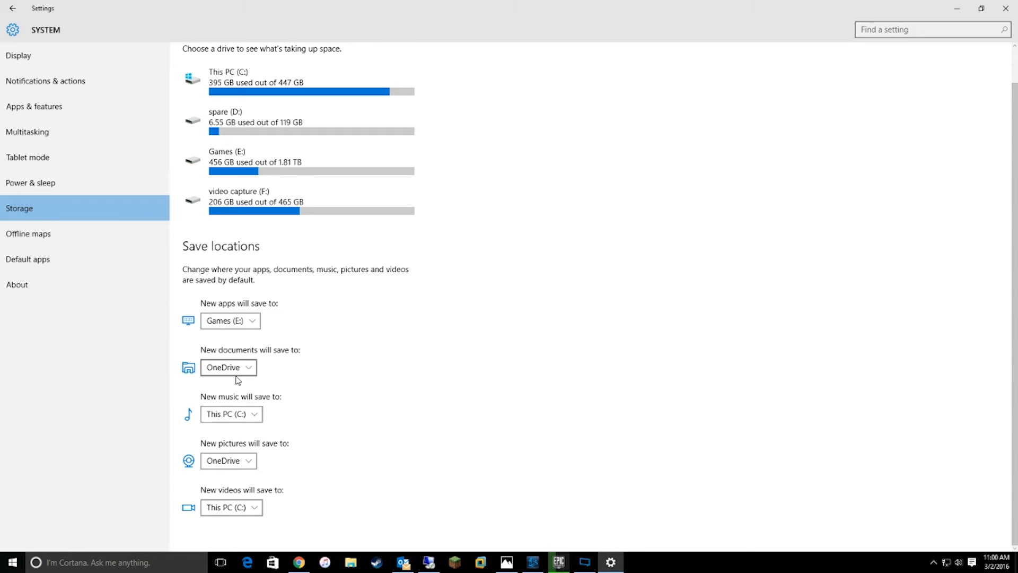
mouse_move(229, 213)
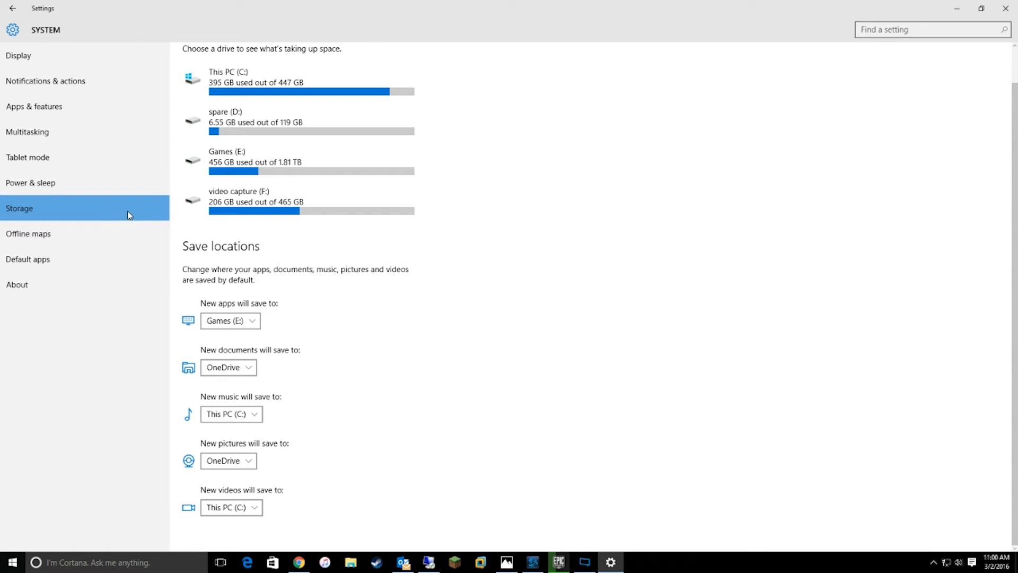
Open Apps & features and scroll down the installed apps list toward Microsoft Mahjong
click(34, 106)
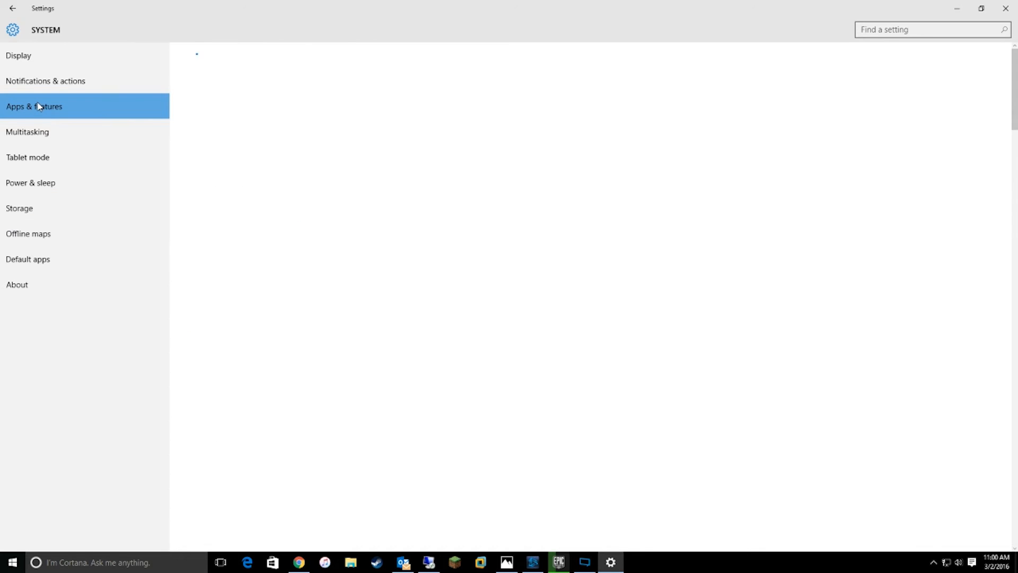
click(34, 106)
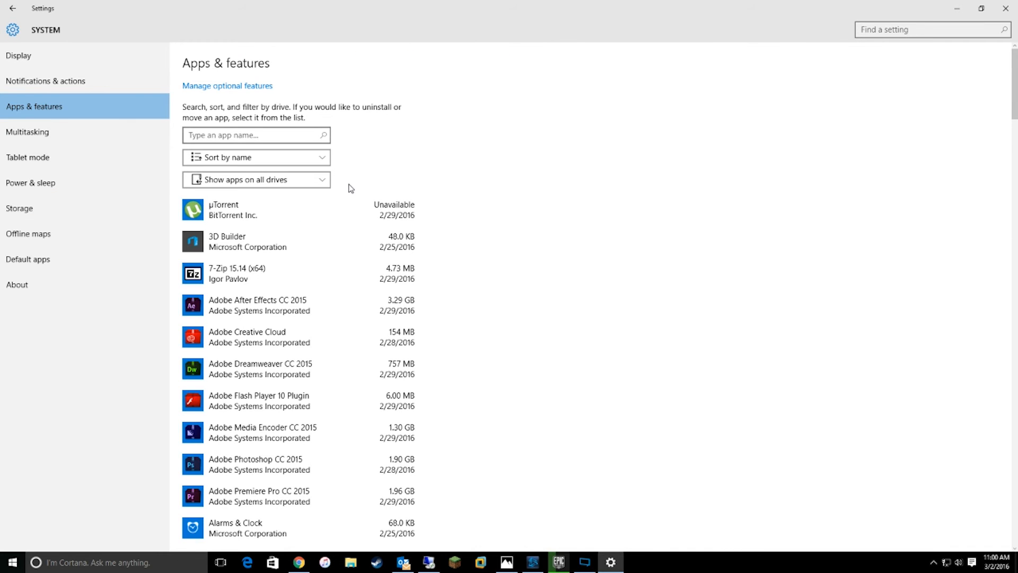
scroll(down, 3)
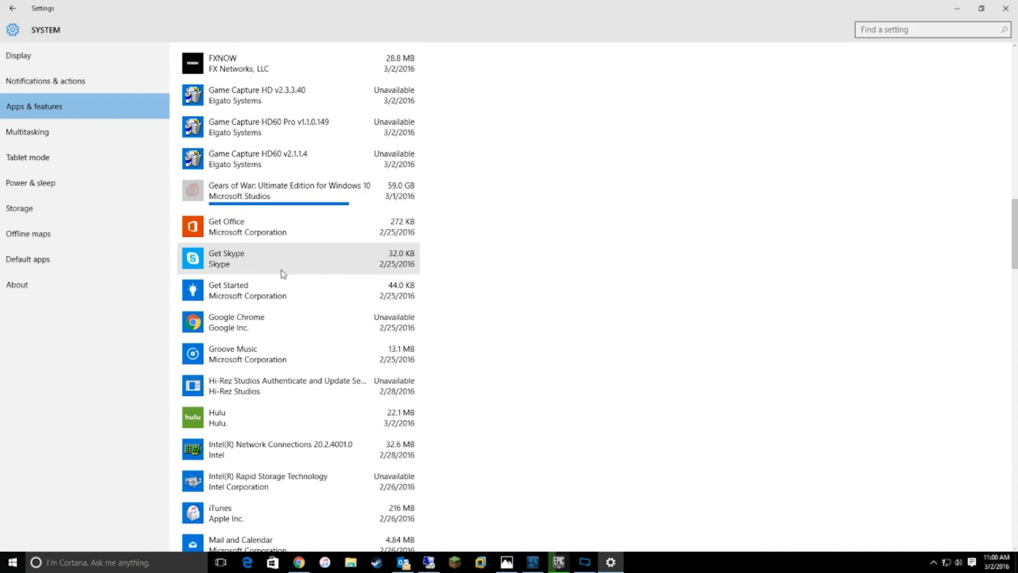
scroll(down, 3)
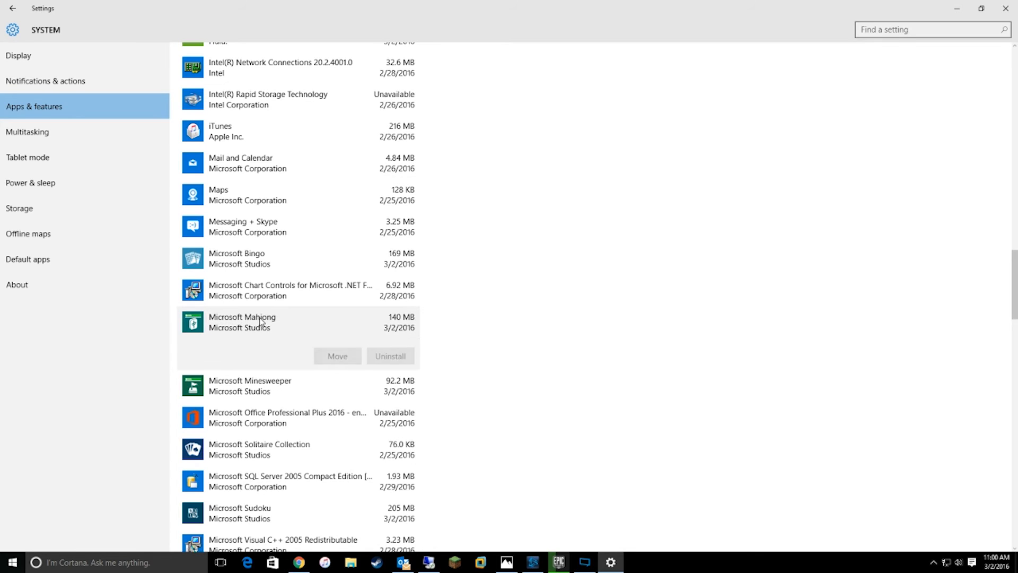
Move Microsoft Mahjong from This PC (C:) to the Games (E:) drive
click(337, 355)
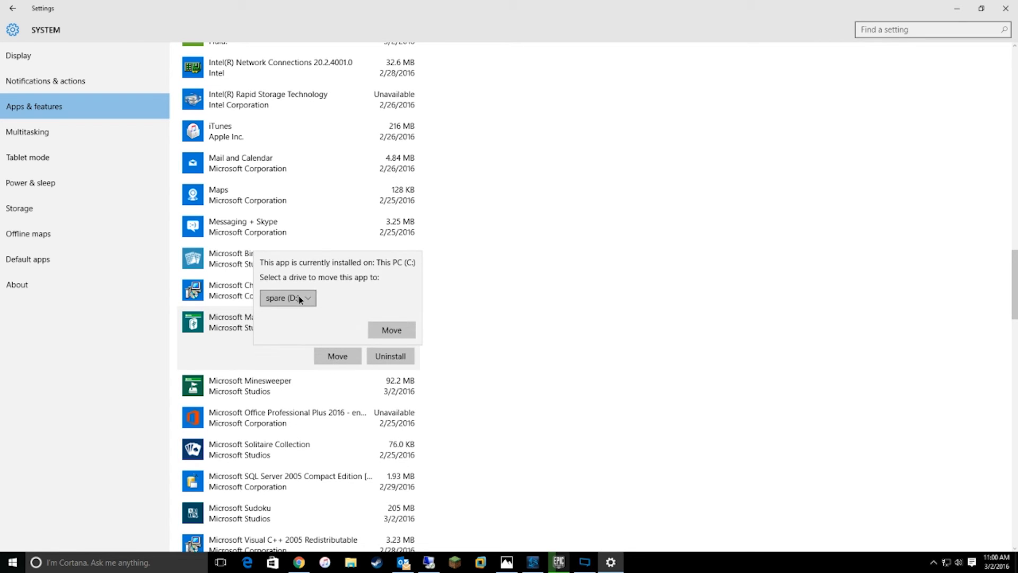
click(288, 298)
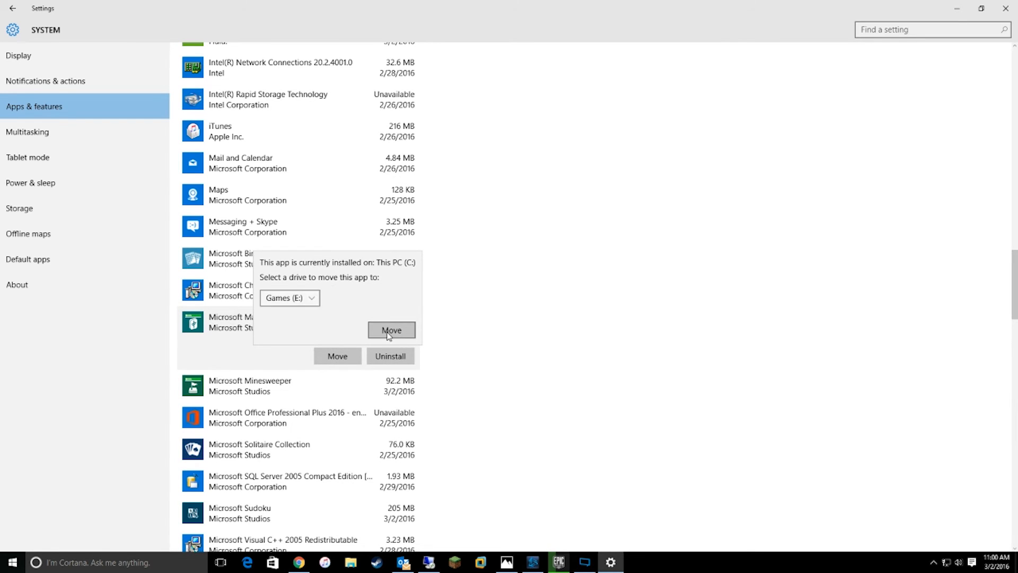
click(391, 330)
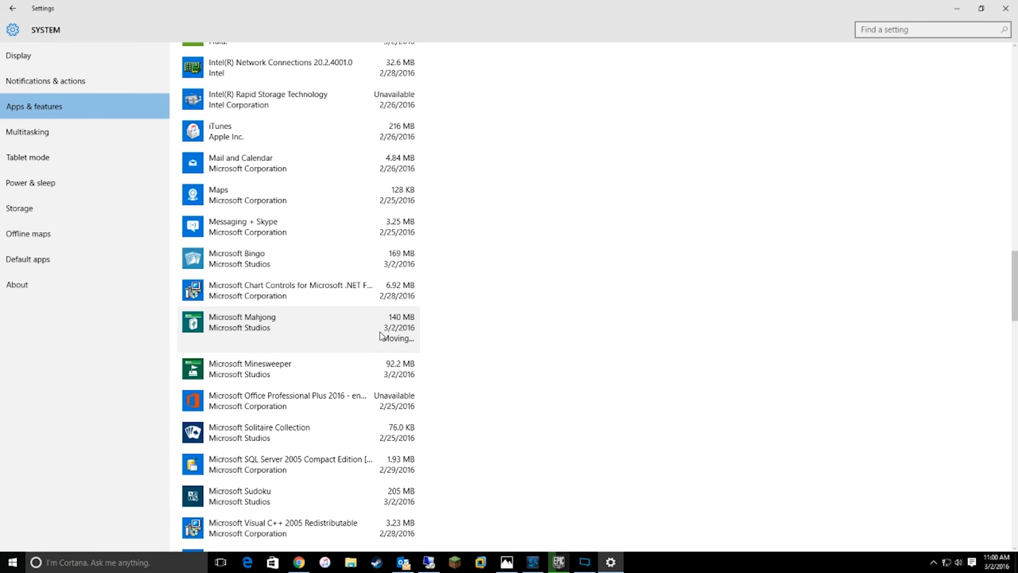
mouse_move(355, 368)
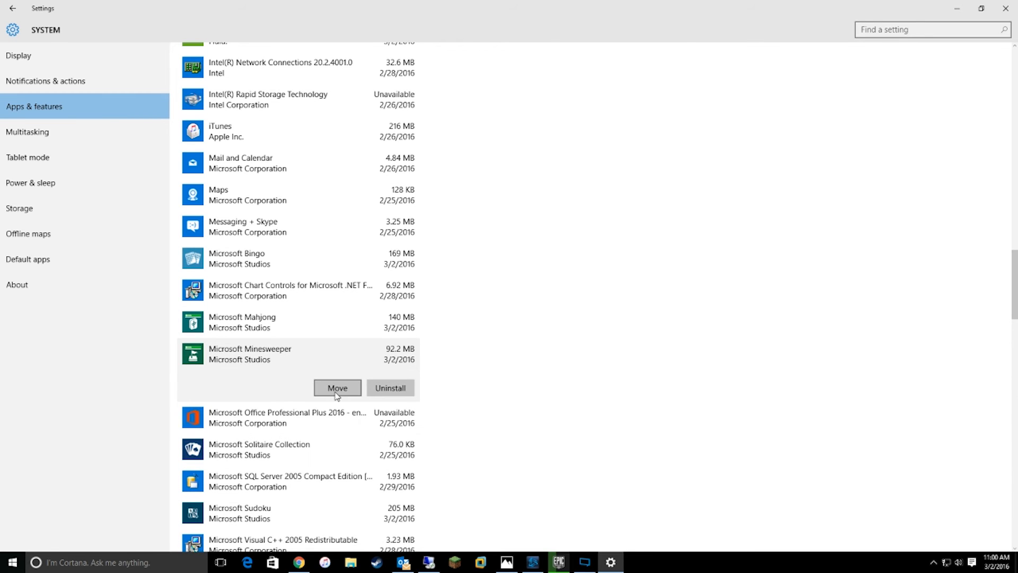
click(337, 388)
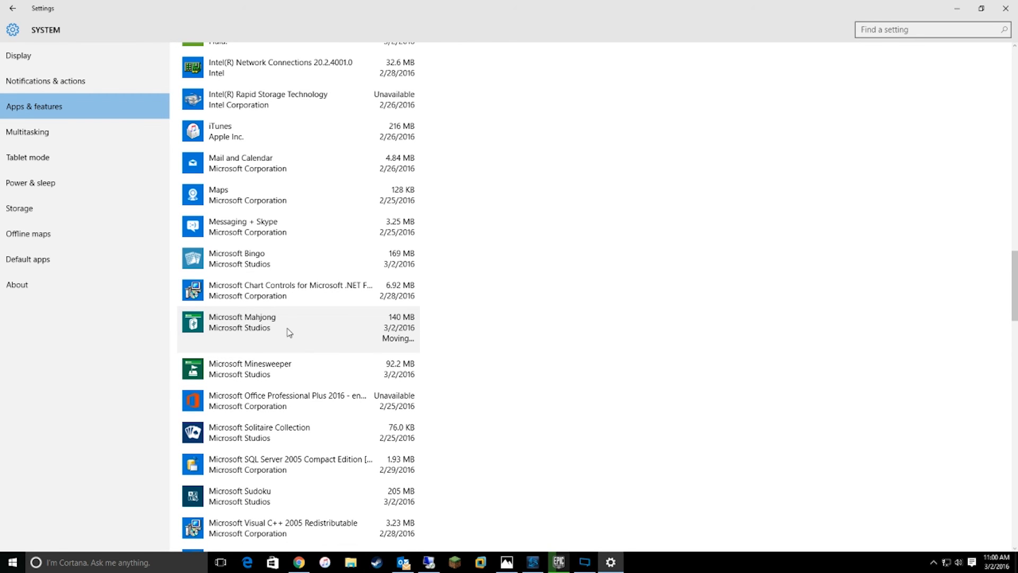
scroll(down, 3)
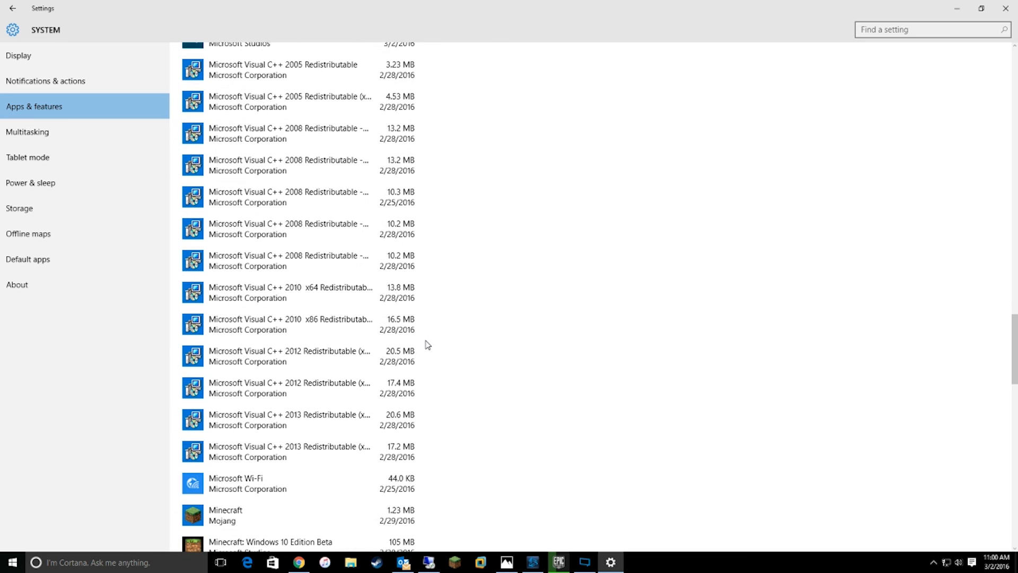